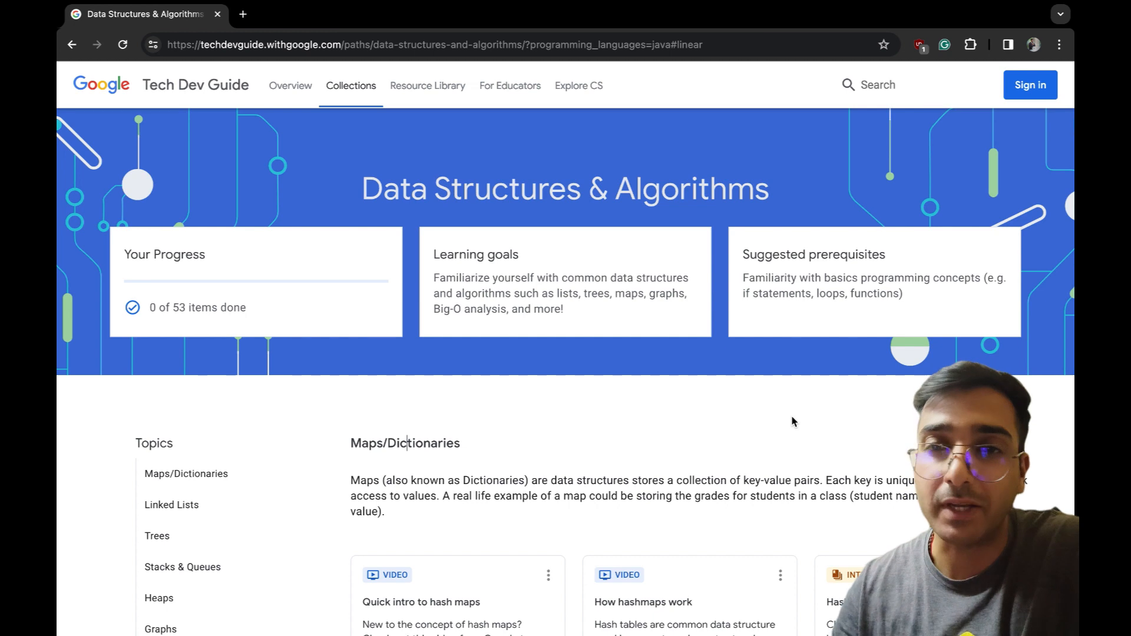
- Return to the Collections overview and survey every collection from New to Computer Science to Machine Learning
{"action": "scroll", "scroll_direction": "up", "scroll_amount": 3}
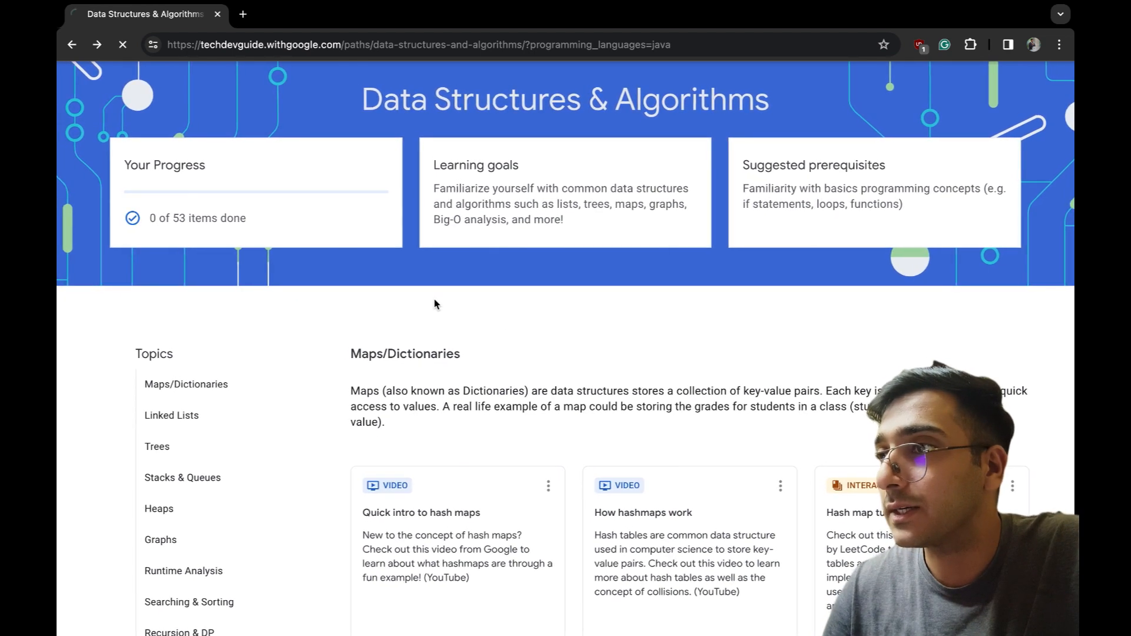
{"action": "left_click", "coordinate": [71, 44]}
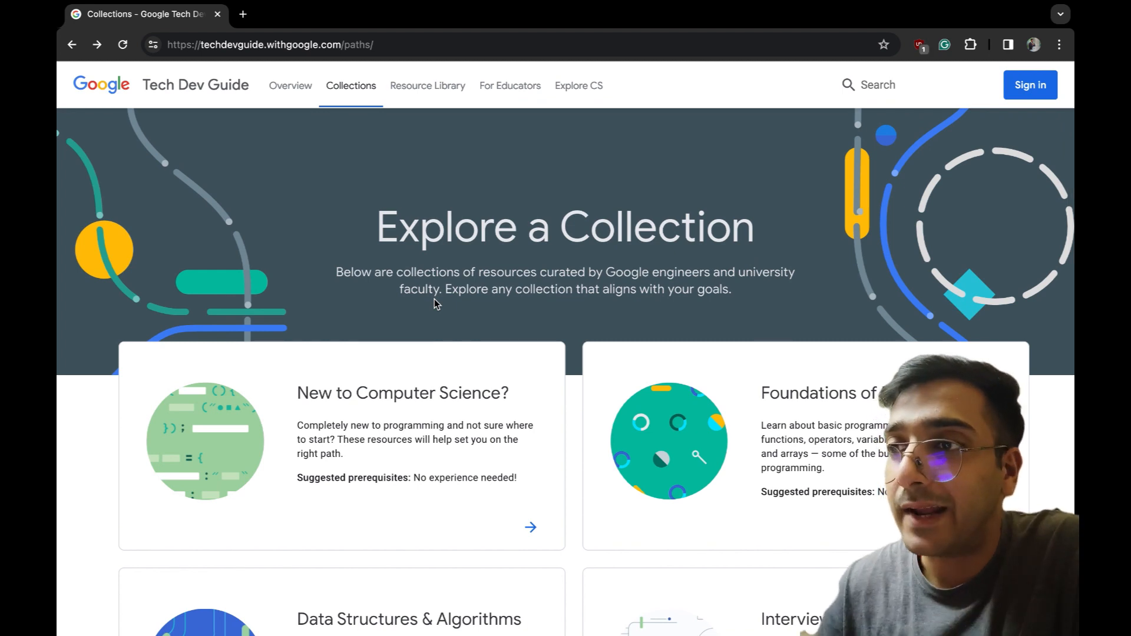
{"action": "mouse_move", "coordinate": [327, 238]}
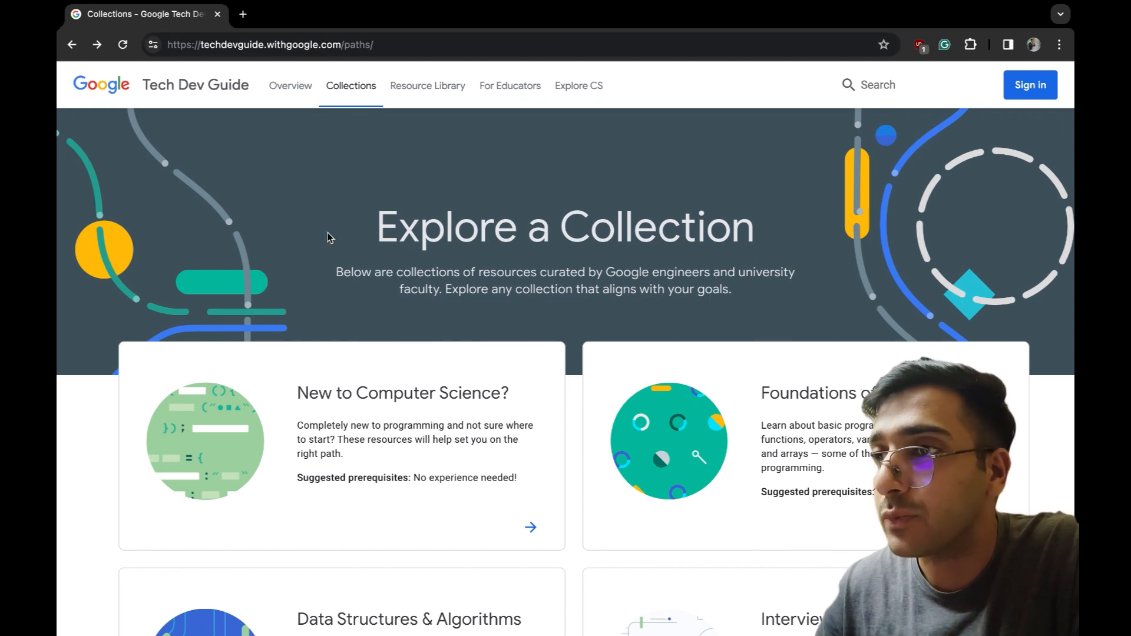
{"action": "scroll", "scroll_direction": "down", "scroll_amount": 3}
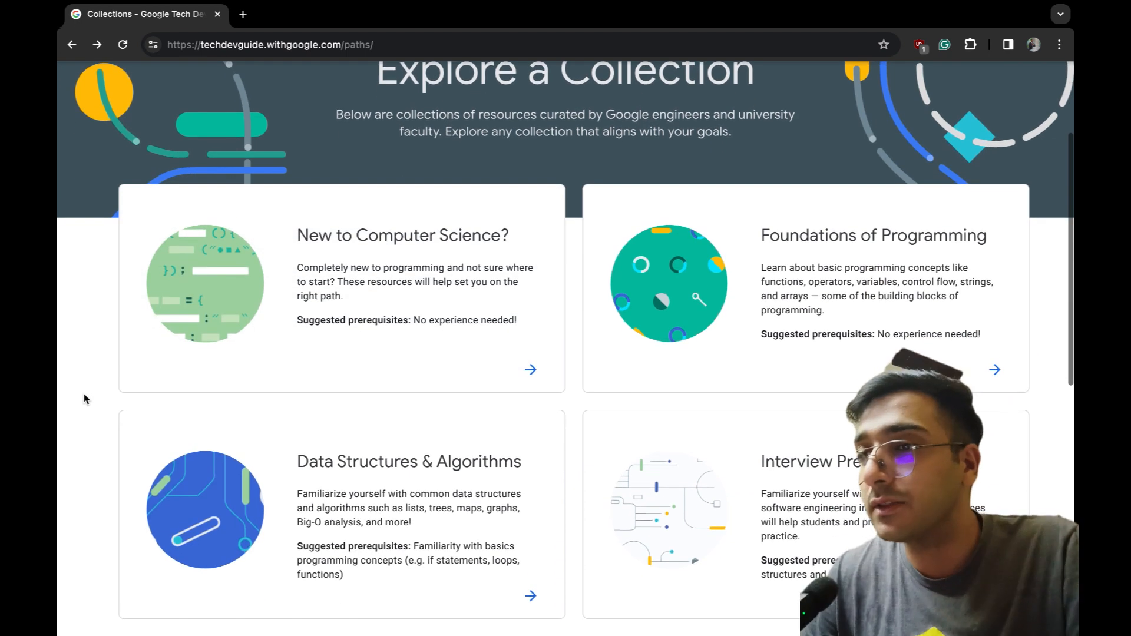
{"action": "scroll", "scroll_direction": "down", "scroll_amount": 3}
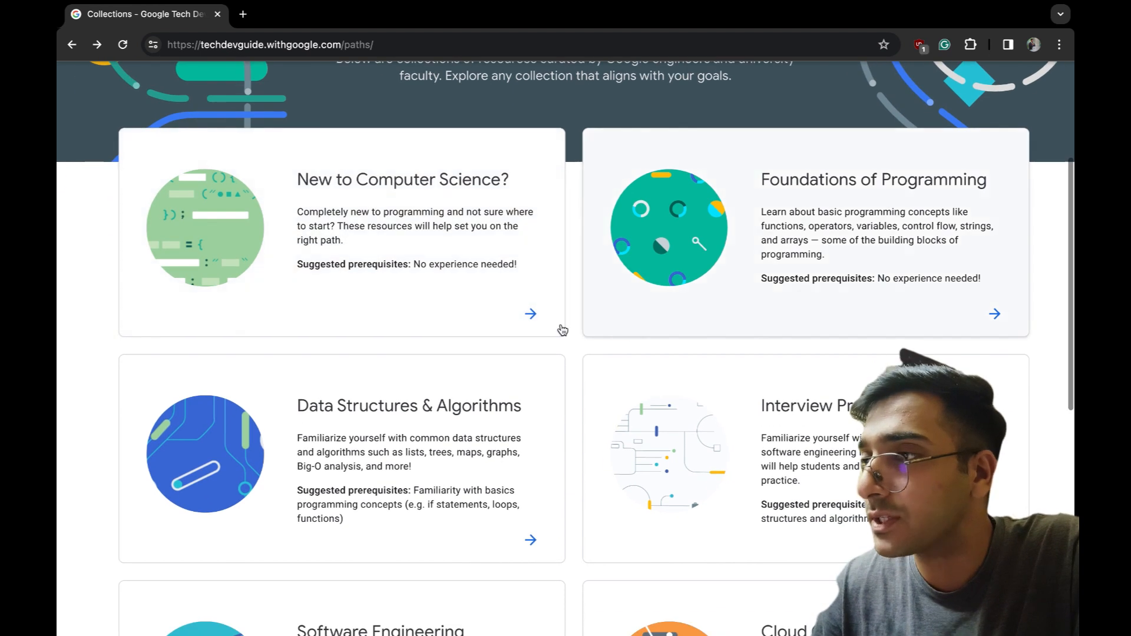
{"action": "scroll", "scroll_direction": "down", "scroll_amount": 3}
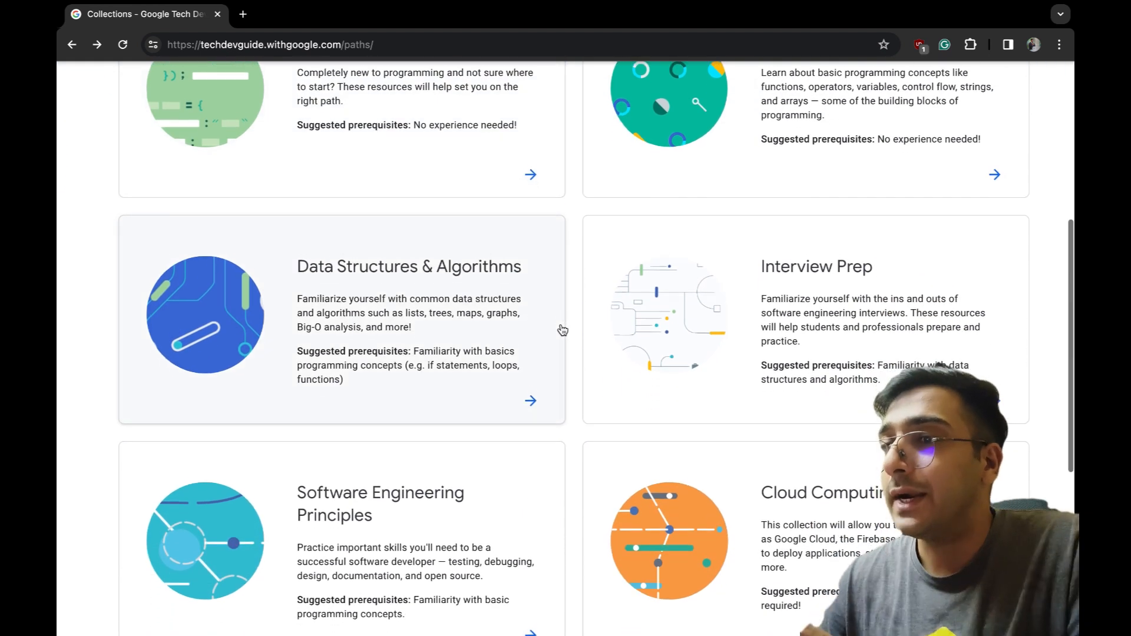
{"action": "scroll", "scroll_direction": "down", "scroll_amount": 3}
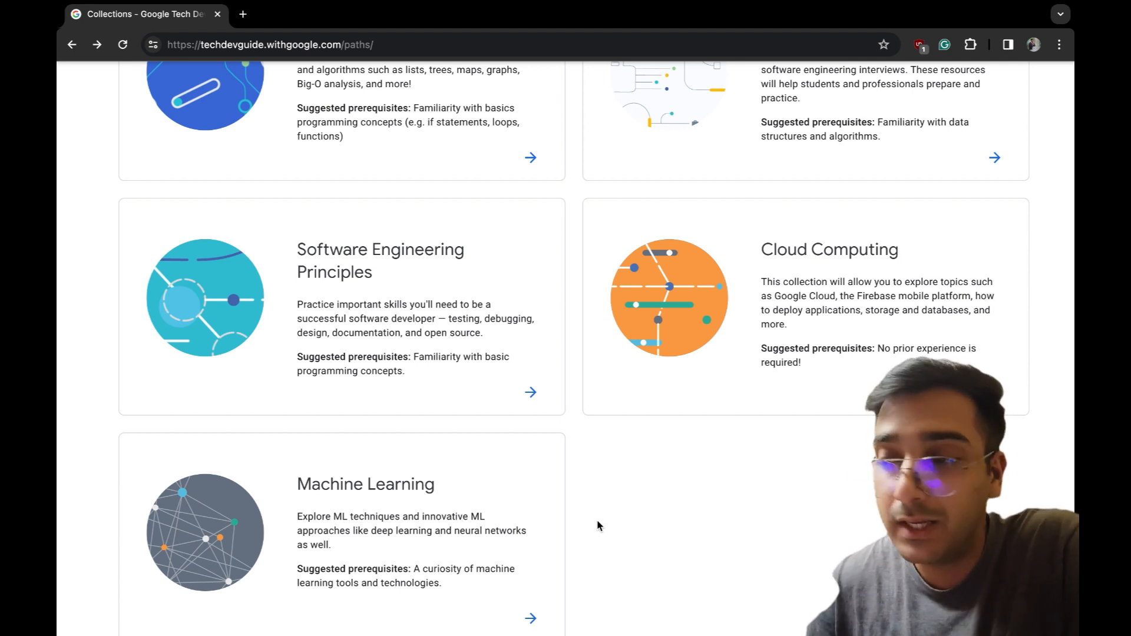
{"action": "scroll", "scroll_direction": "up", "scroll_amount": 3}
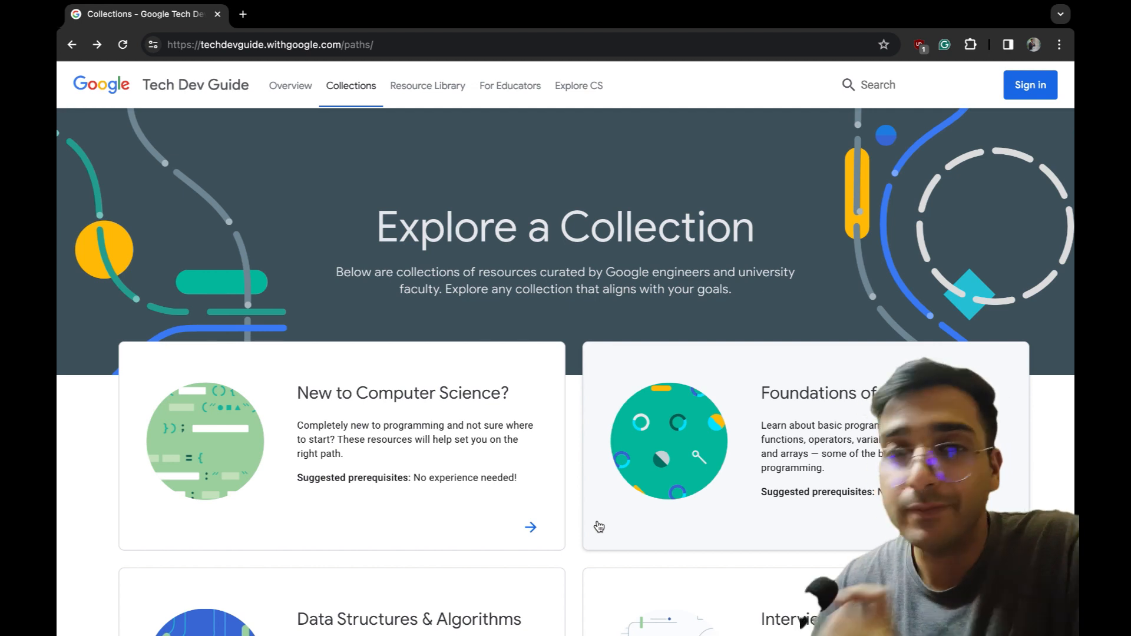
- Scroll the Data Structures & Algorithms collection to its Maps/Dictionaries resource cards
{"action": "scroll", "scroll_direction": "down", "scroll_amount": 3}
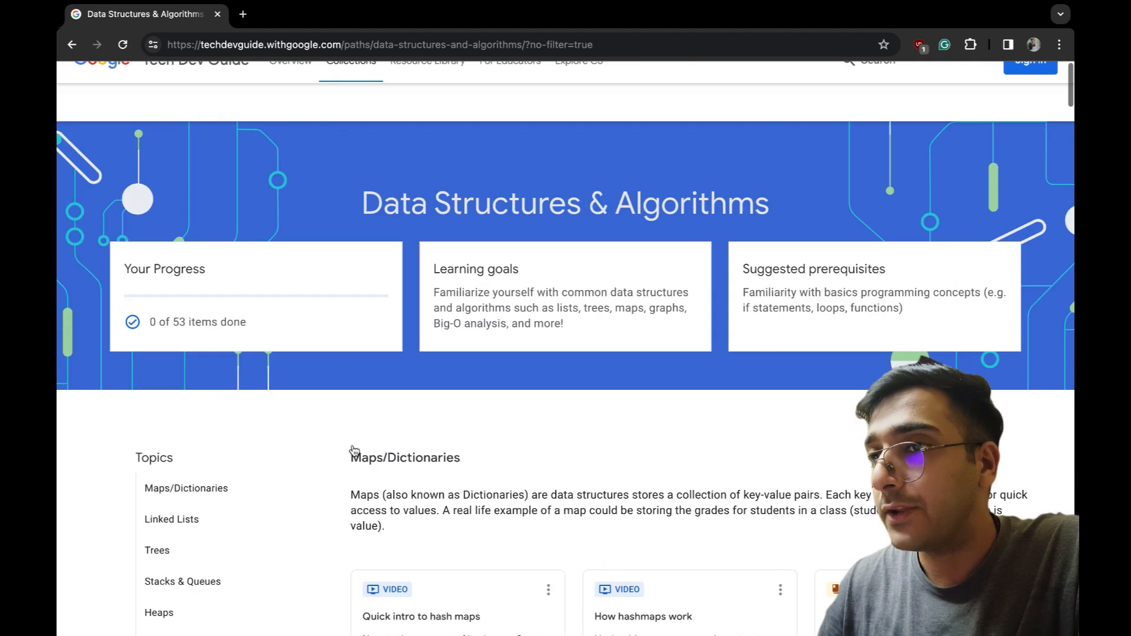
{"action": "scroll", "scroll_direction": "up", "scroll_amount": 3}
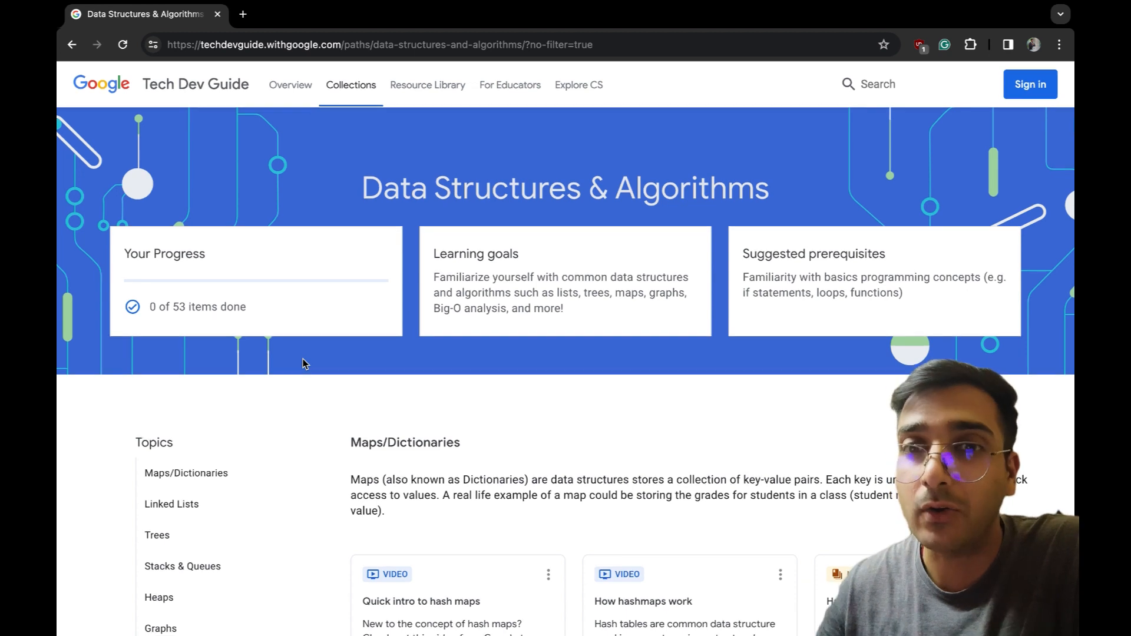
{"action": "scroll", "scroll_direction": "down", "scroll_amount": 3}
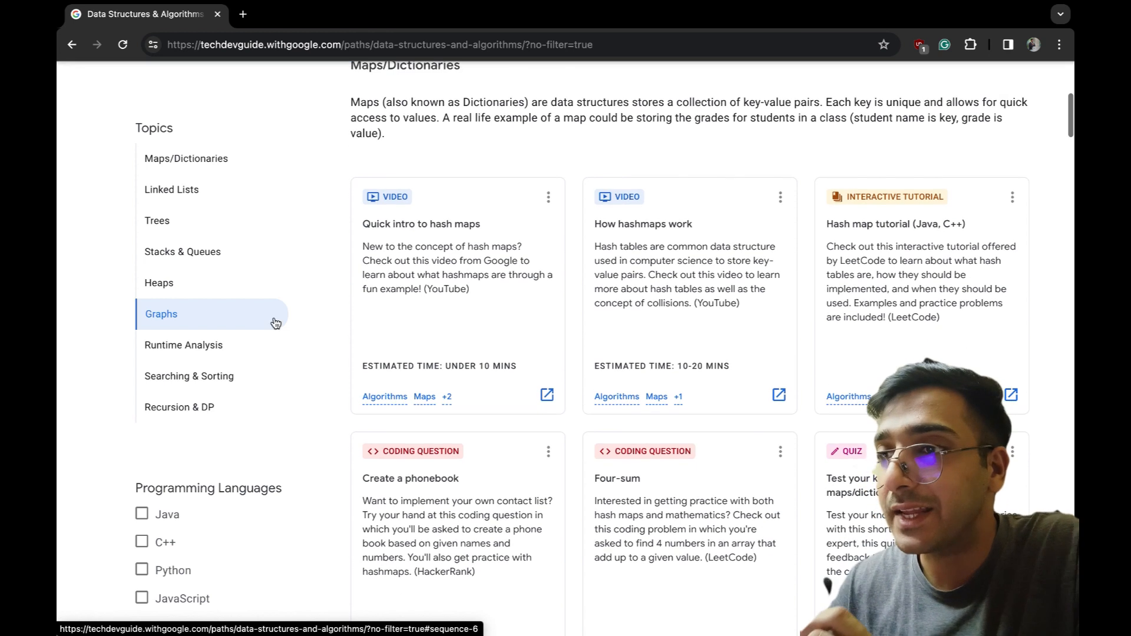
{"action": "scroll", "scroll_direction": "up", "scroll_amount": 3}
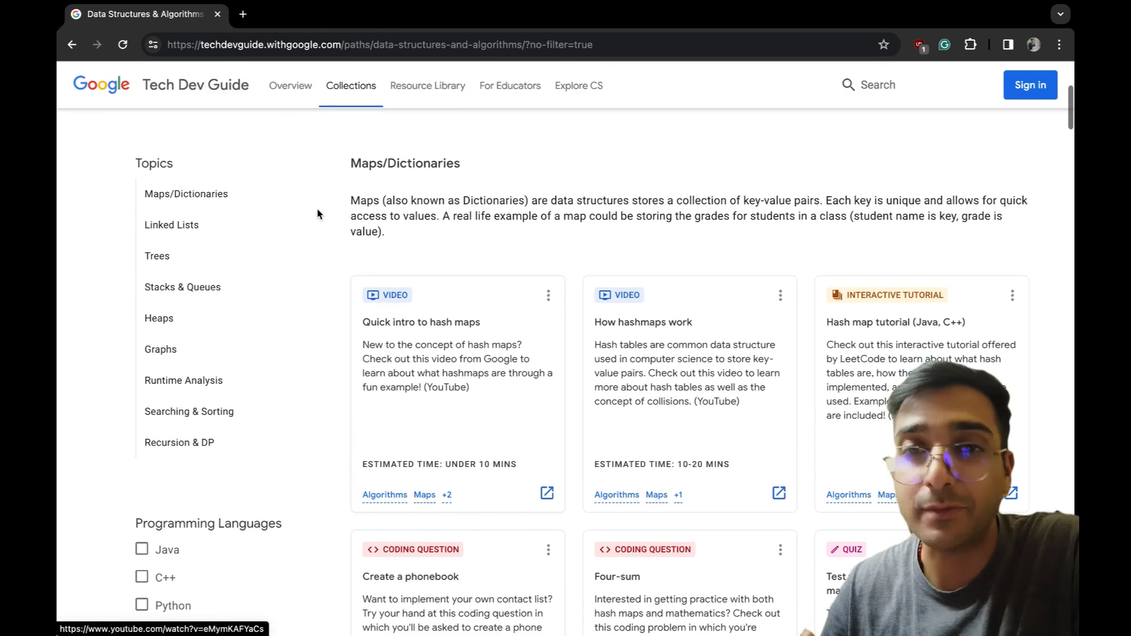
{"action": "scroll", "scroll_direction": "down", "scroll_amount": 3}
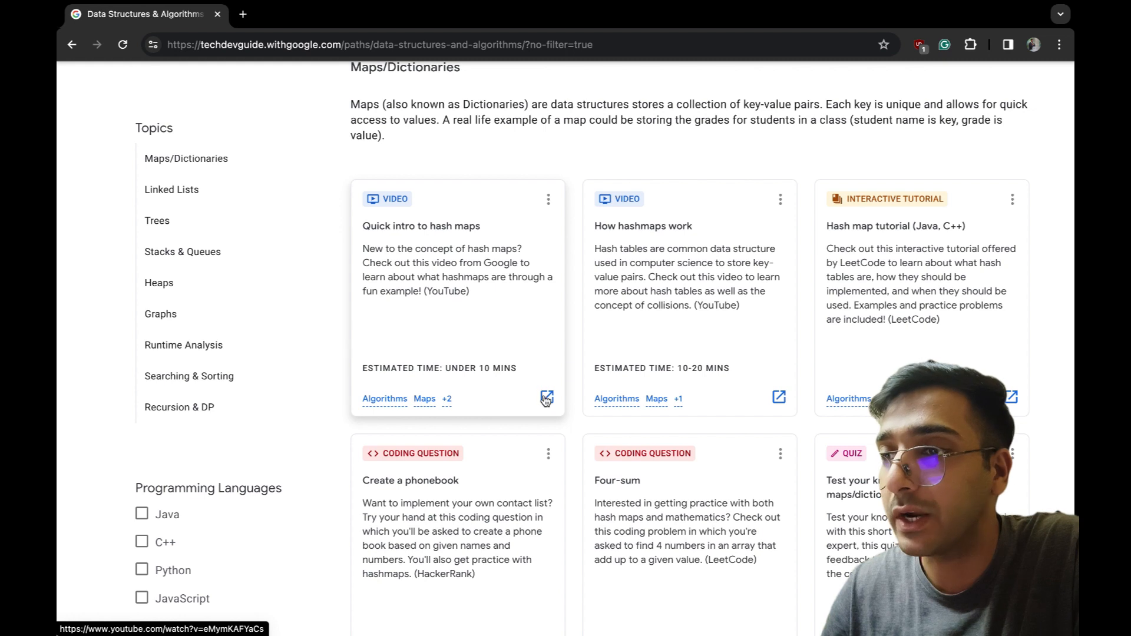
- Watch the Quick intro to hash maps video on YouTube
{"action": "left_click", "coordinate": [546, 398]}
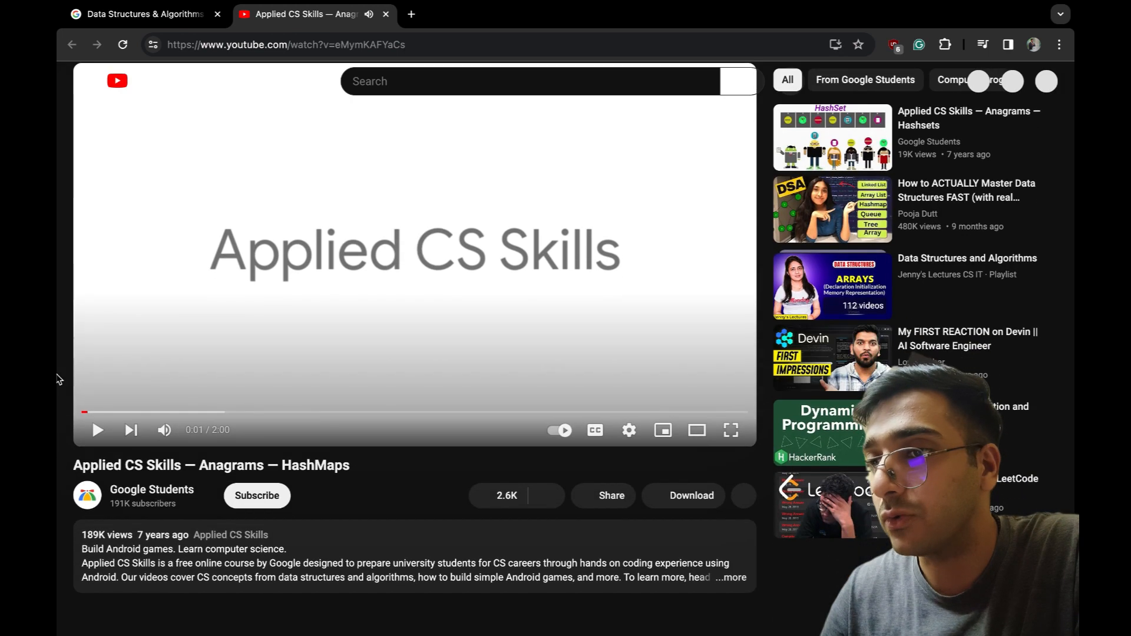
{"action": "scroll", "scroll_direction": "down", "scroll_amount": 3}
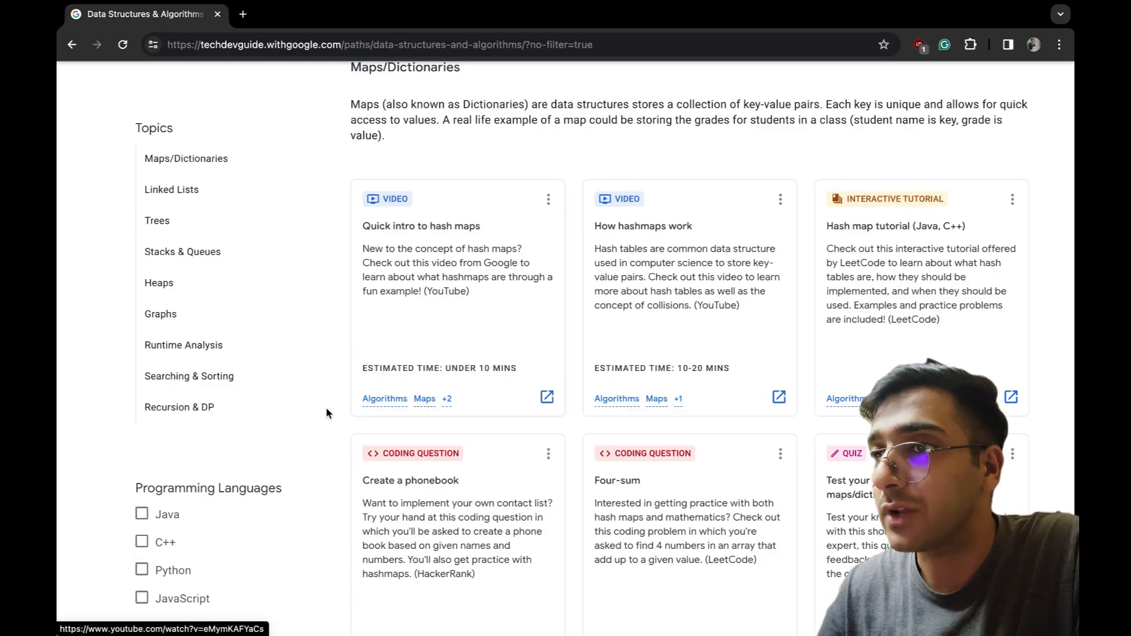
{"action": "scroll", "scroll_direction": "down", "scroll_amount": 3}
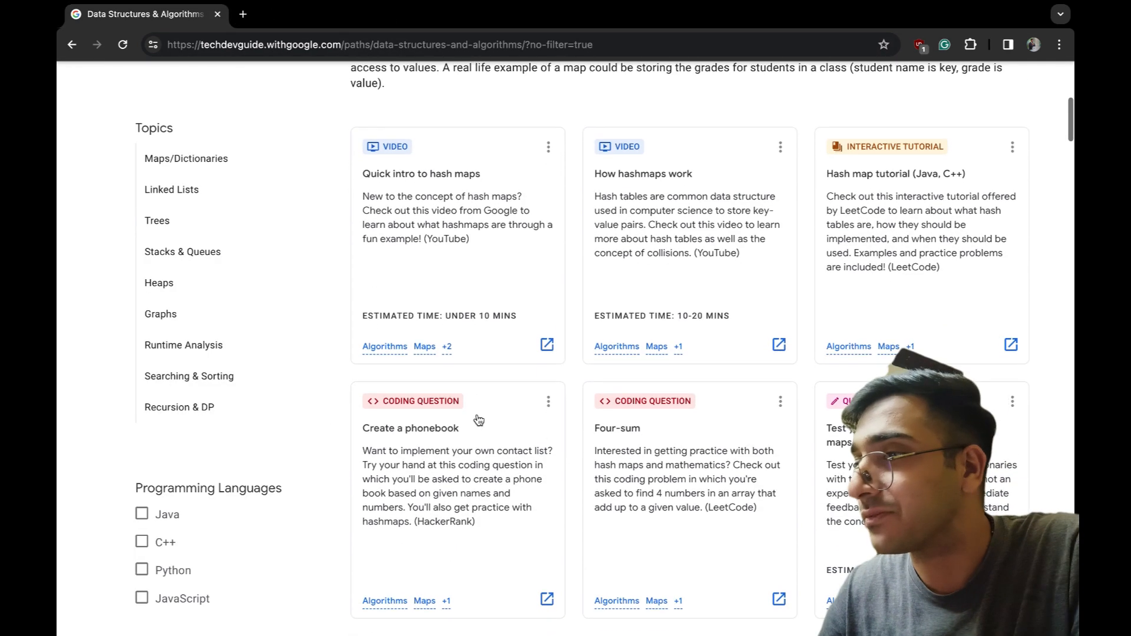
{"action": "scroll", "scroll_direction": "down", "scroll_amount": 3}
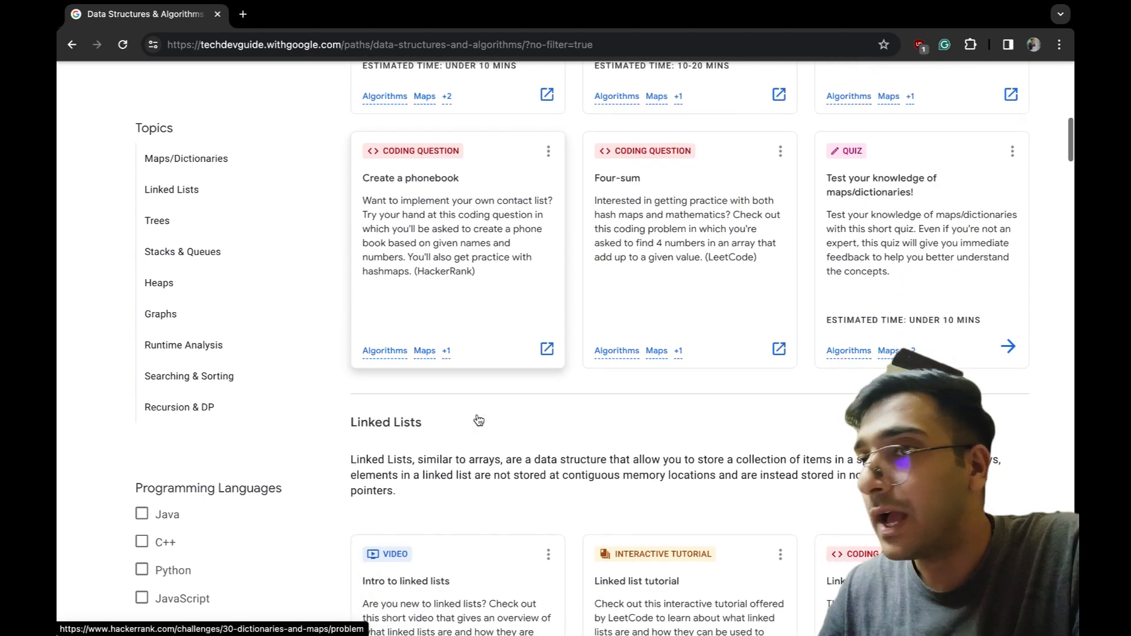
{"action": "scroll", "scroll_direction": "down", "scroll_amount": 3}
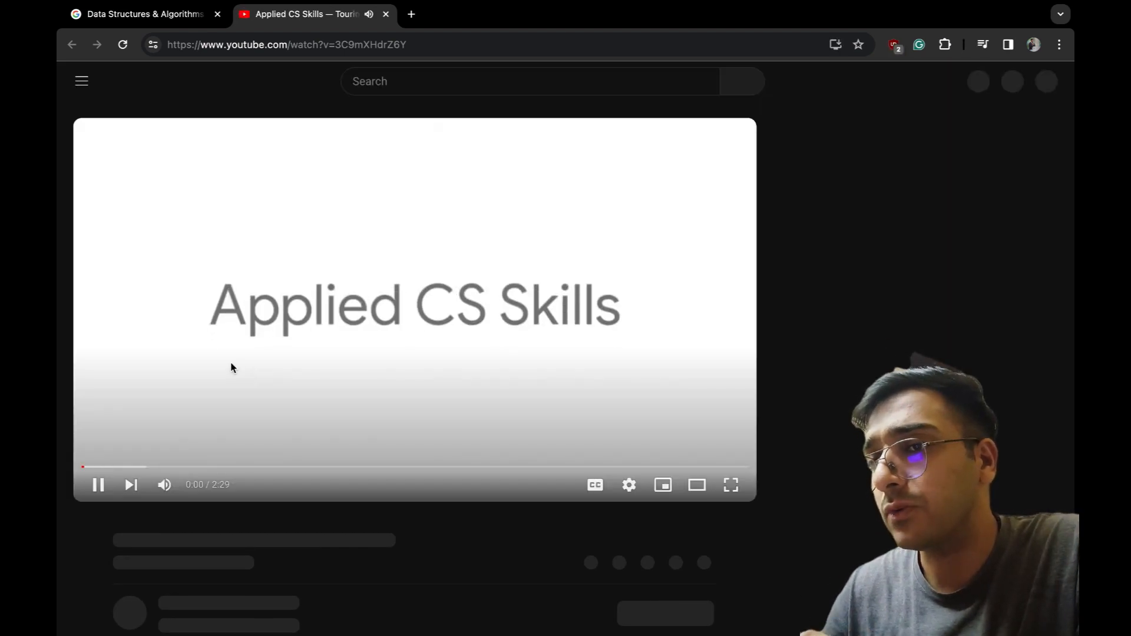
- Close the video and scroll the guide past Linked Lists and Trees to Stacks & Queues
{"action": "left_click", "coordinate": [385, 14]}
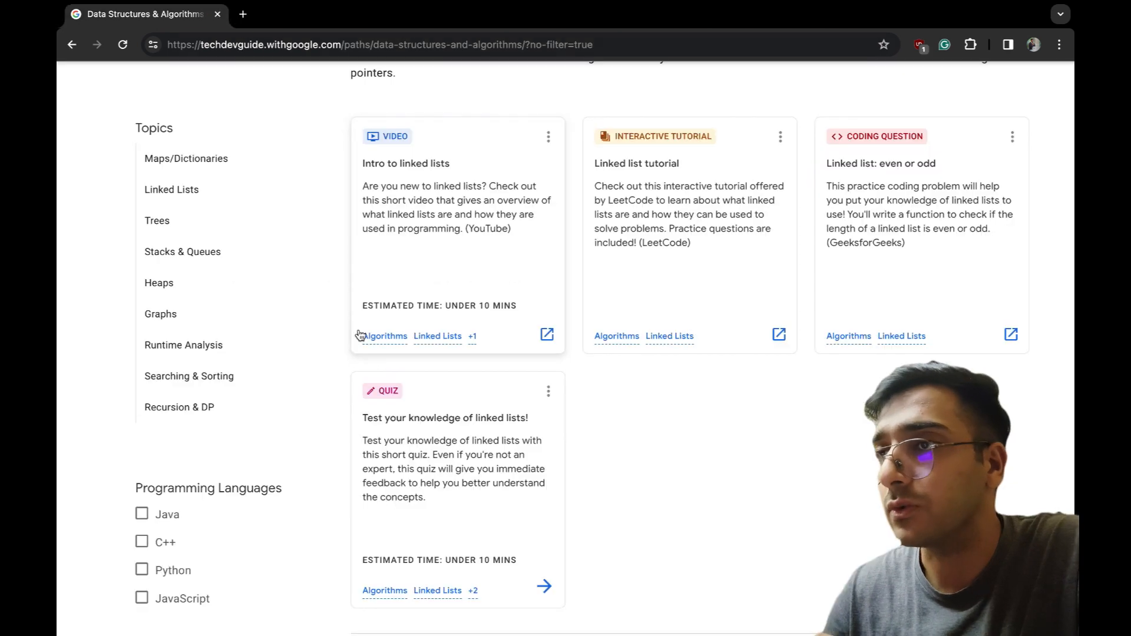
{"action": "scroll", "scroll_direction": "down", "scroll_amount": 3}
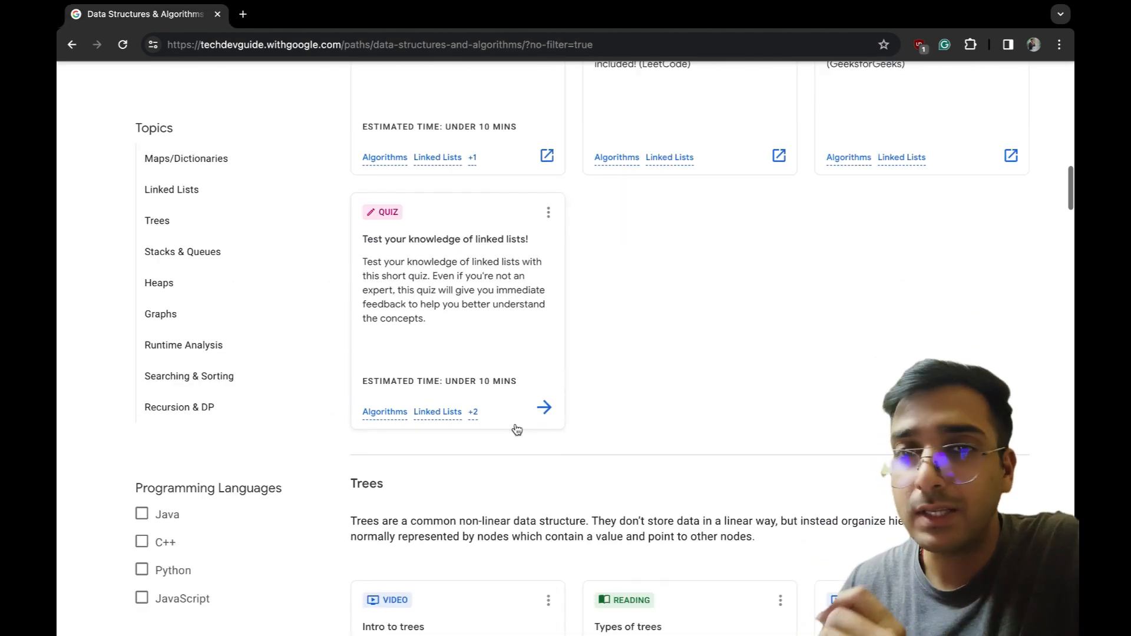
{"action": "scroll", "scroll_direction": "down", "scroll_amount": 3}
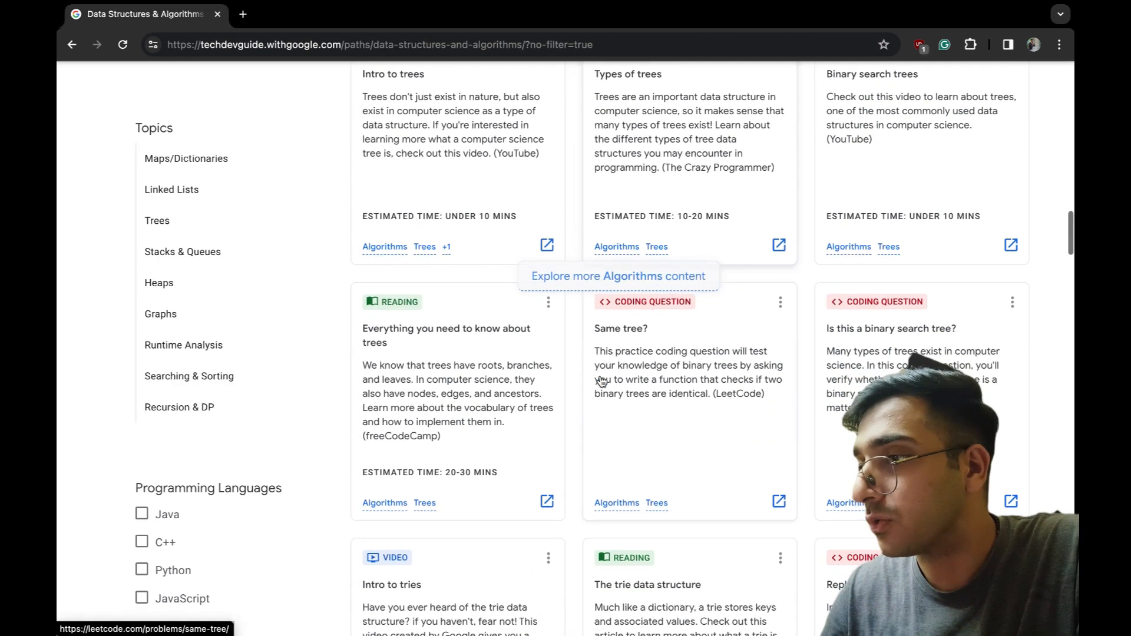
{"action": "scroll", "scroll_direction": "down", "scroll_amount": 3}
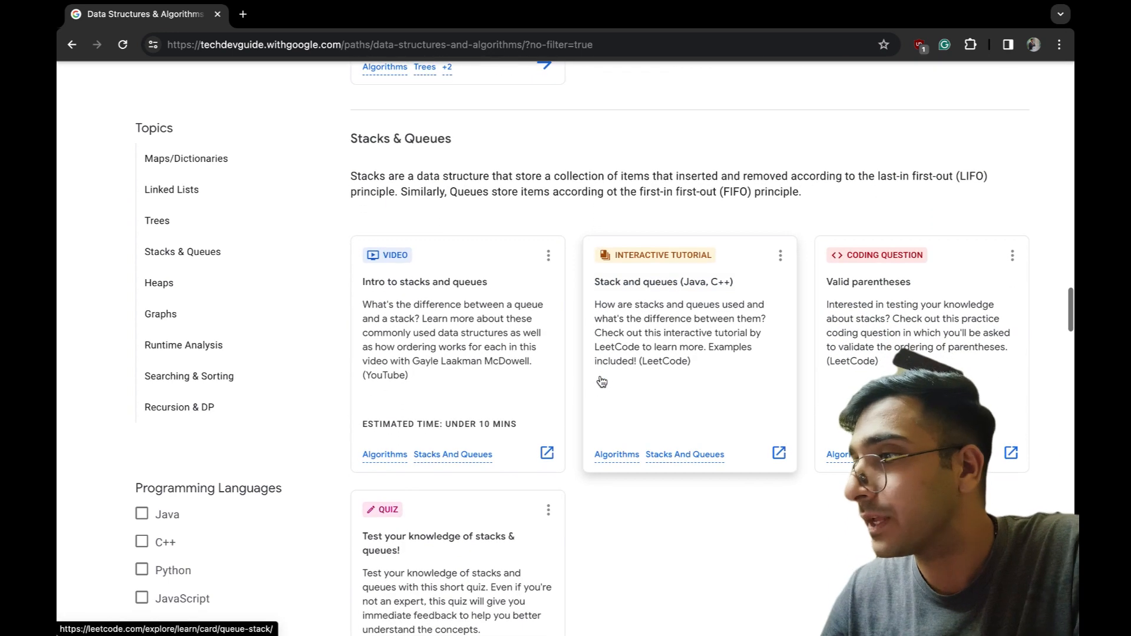
{"action": "scroll", "scroll_direction": "up", "scroll_amount": 3}
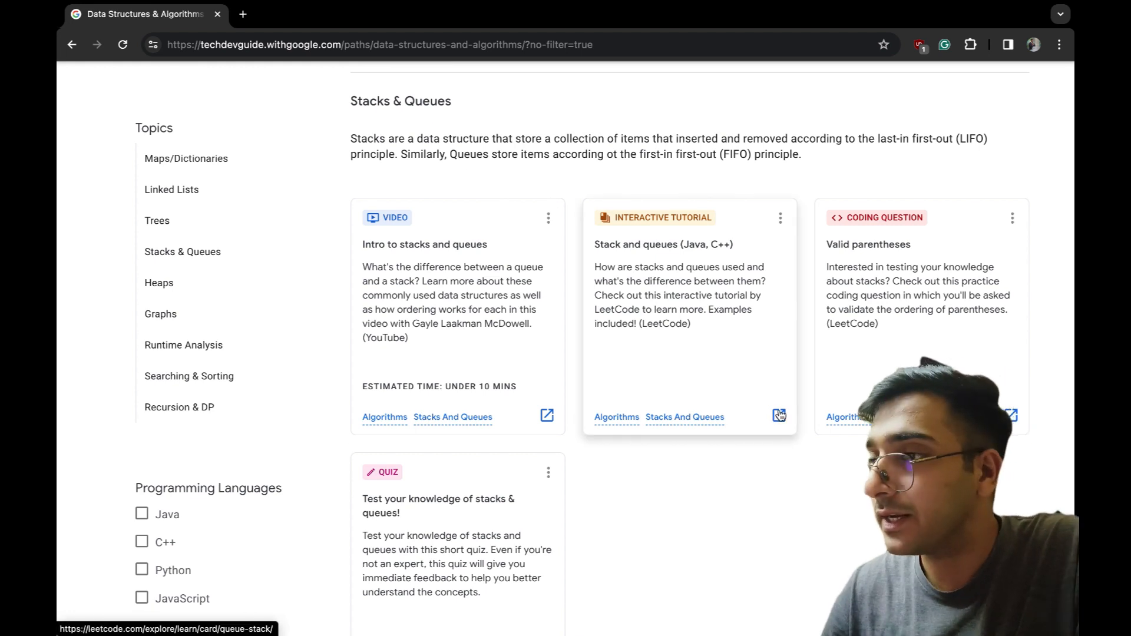
- Open LeetCode's Queue & Stack explore card, then scroll the collection back to its top
{"action": "left_click", "coordinate": [779, 415]}
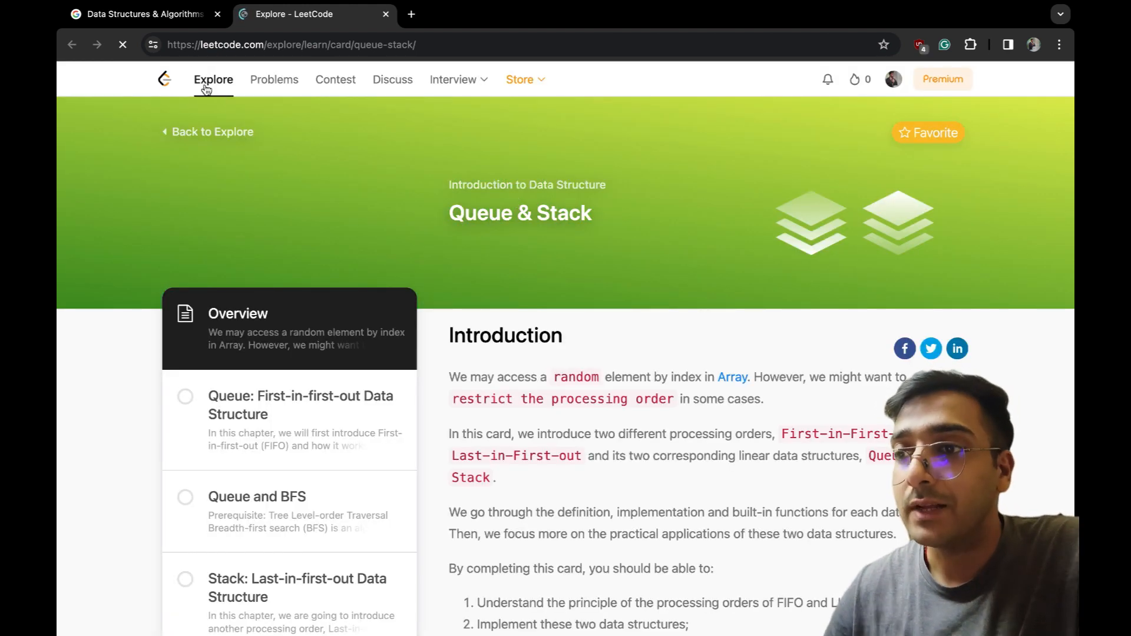
{"action": "left_click", "coordinate": [138, 13]}
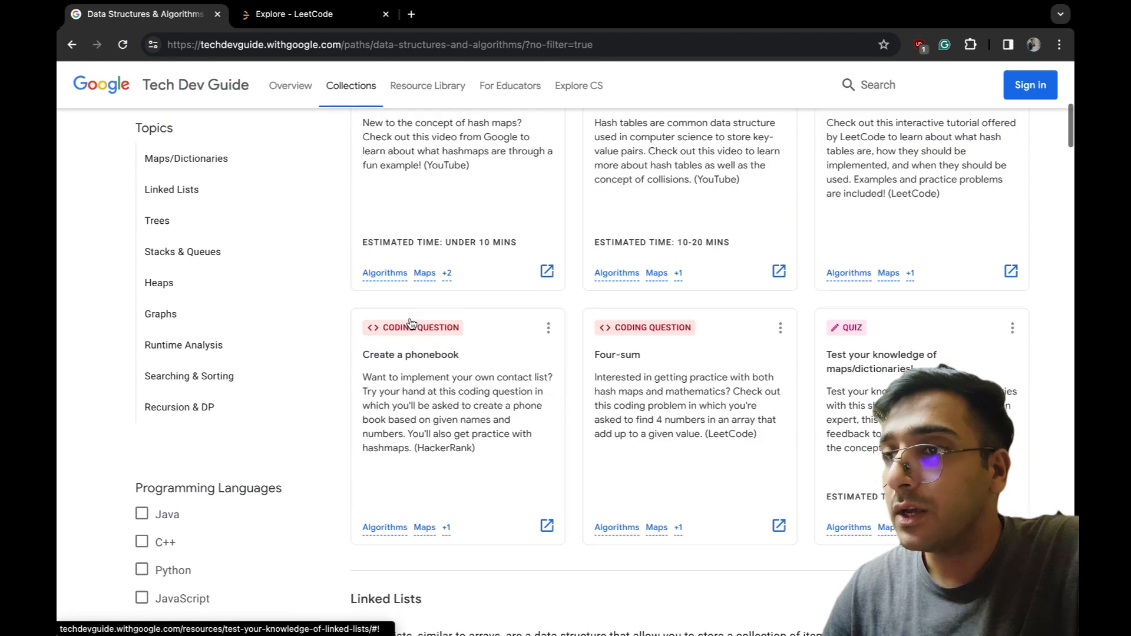
{"action": "scroll", "scroll_direction": "up", "scroll_amount": 3}
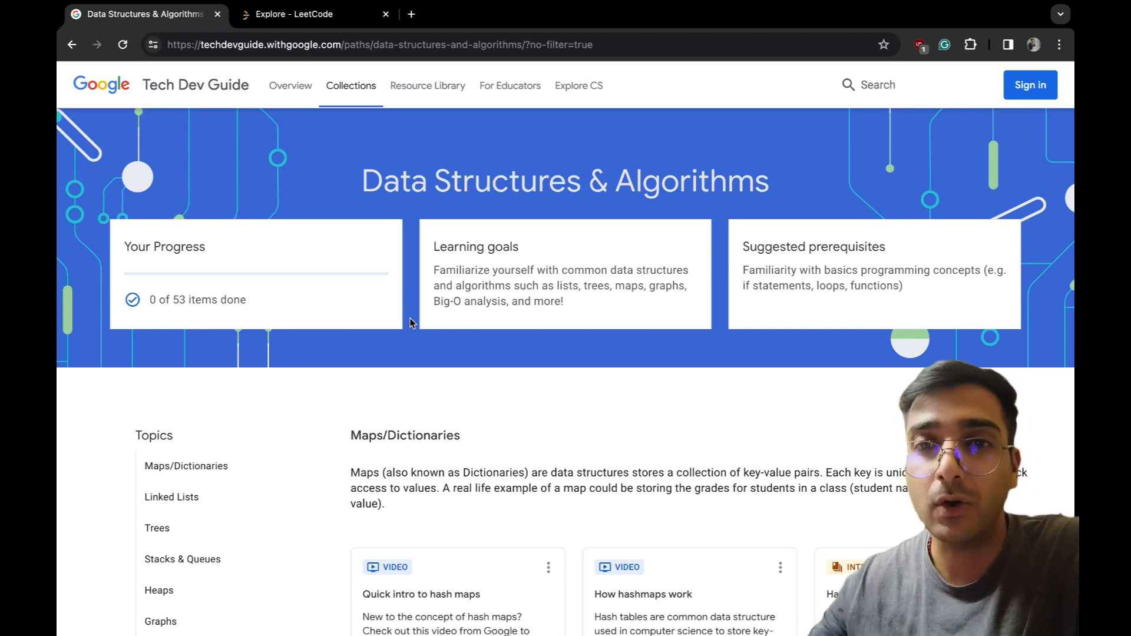
{"action": "scroll", "scroll_direction": "down", "scroll_amount": 3}
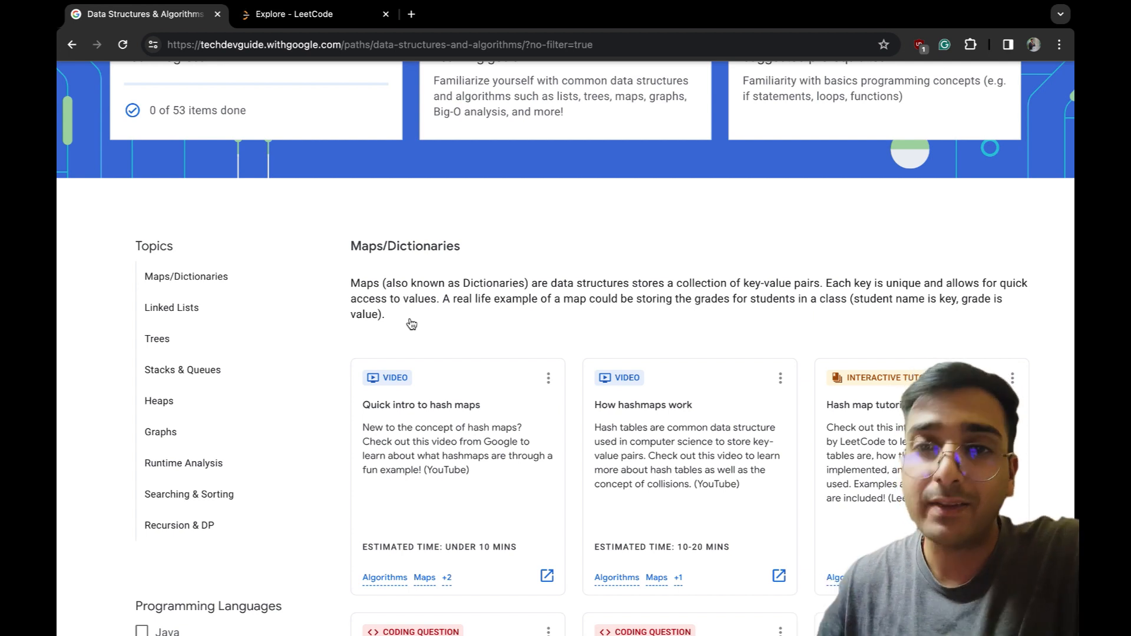
{"action": "scroll", "scroll_direction": "up", "scroll_amount": 3}
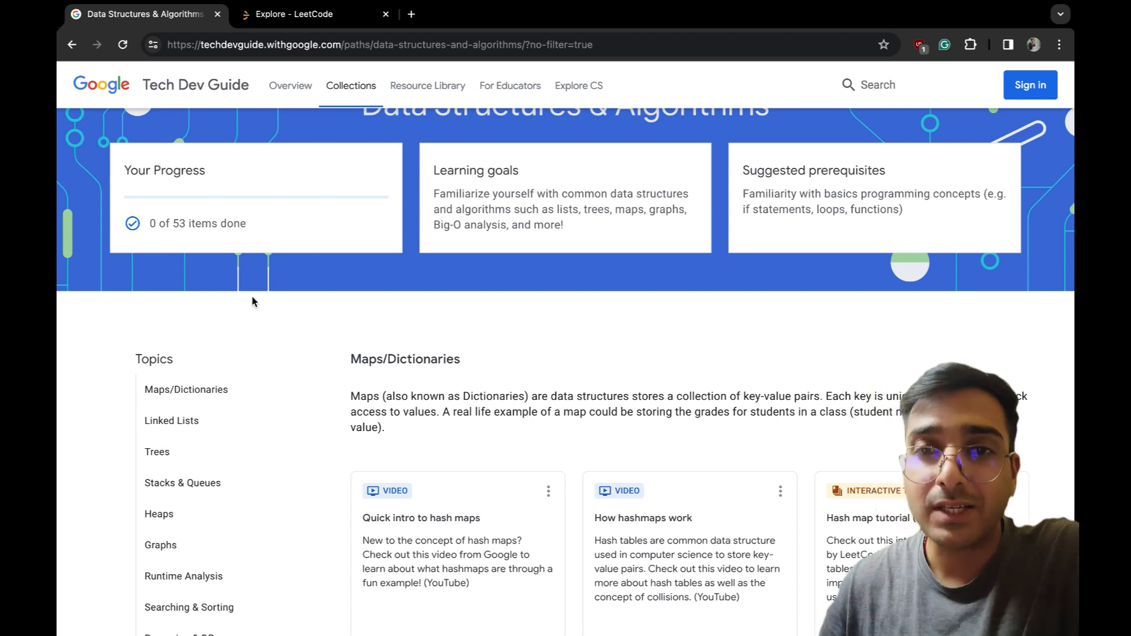
{"action": "scroll", "scroll_direction": "up", "scroll_amount": 3}
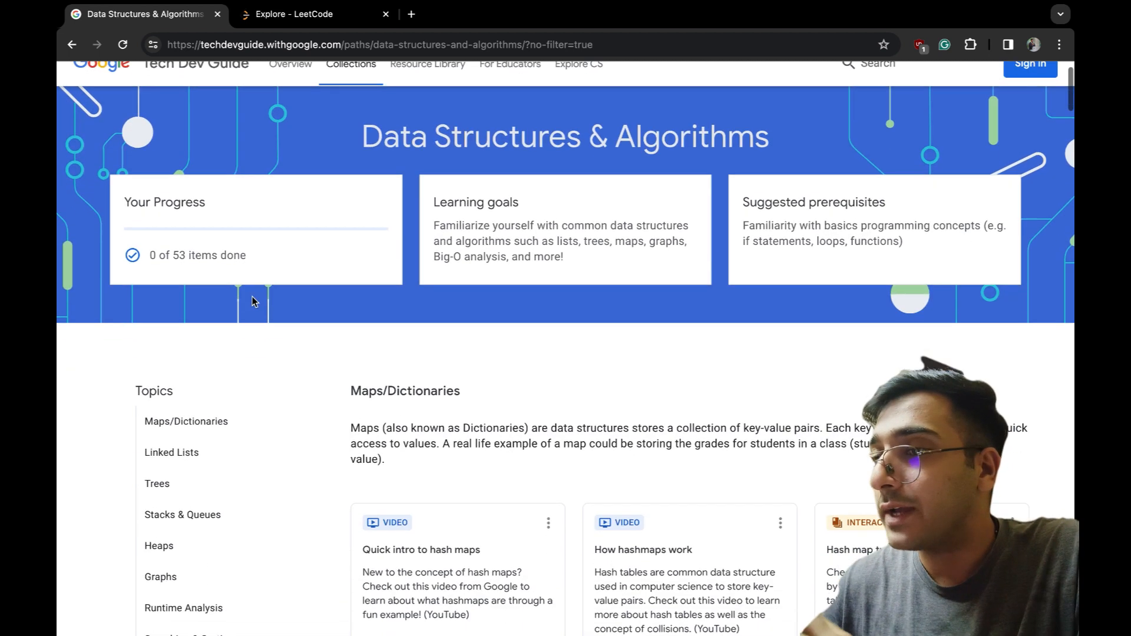
- Briefly browse Foundations of Programming, then open the Machine Learning collection
{"action": "left_click", "coordinate": [70, 44]}
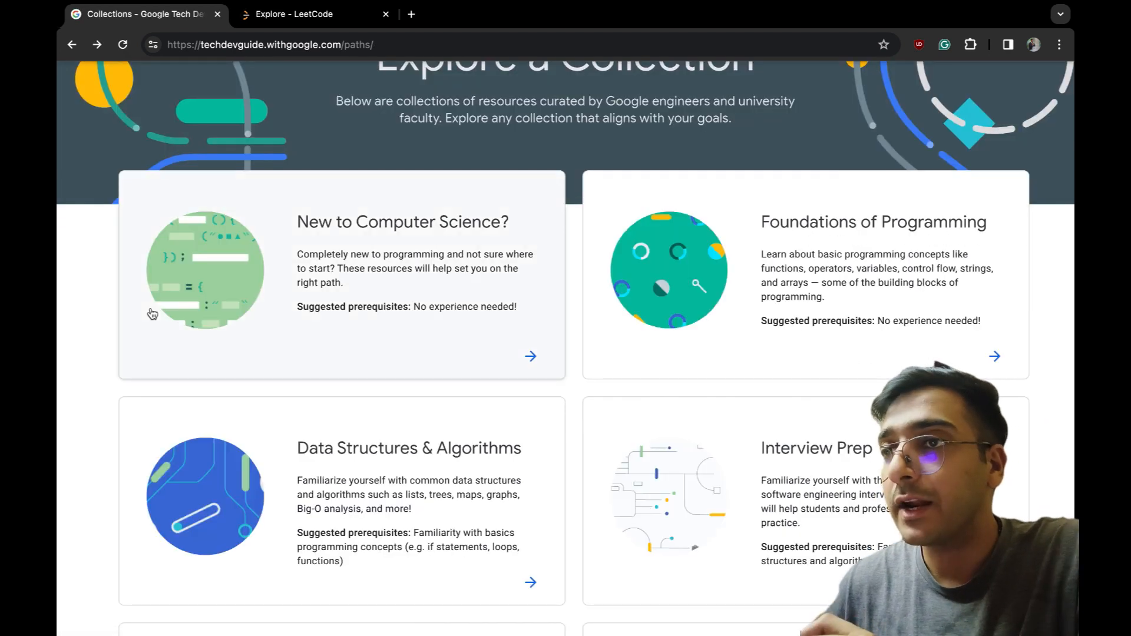
{"action": "scroll", "scroll_direction": "down", "scroll_amount": 3}
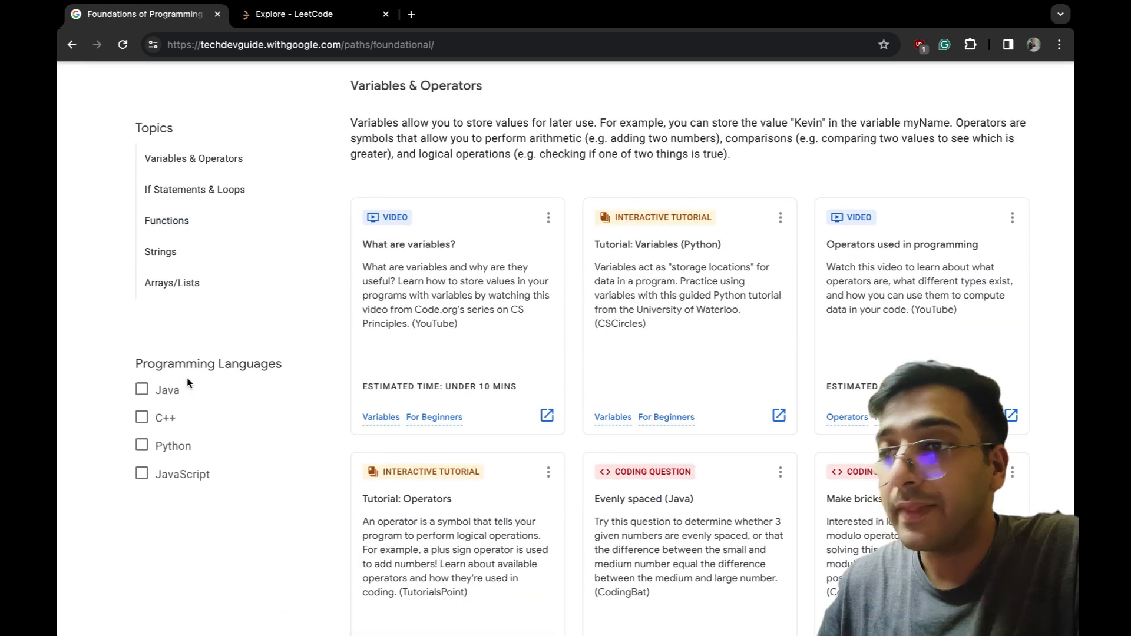
{"action": "mouse_move", "coordinate": [222, 527]}
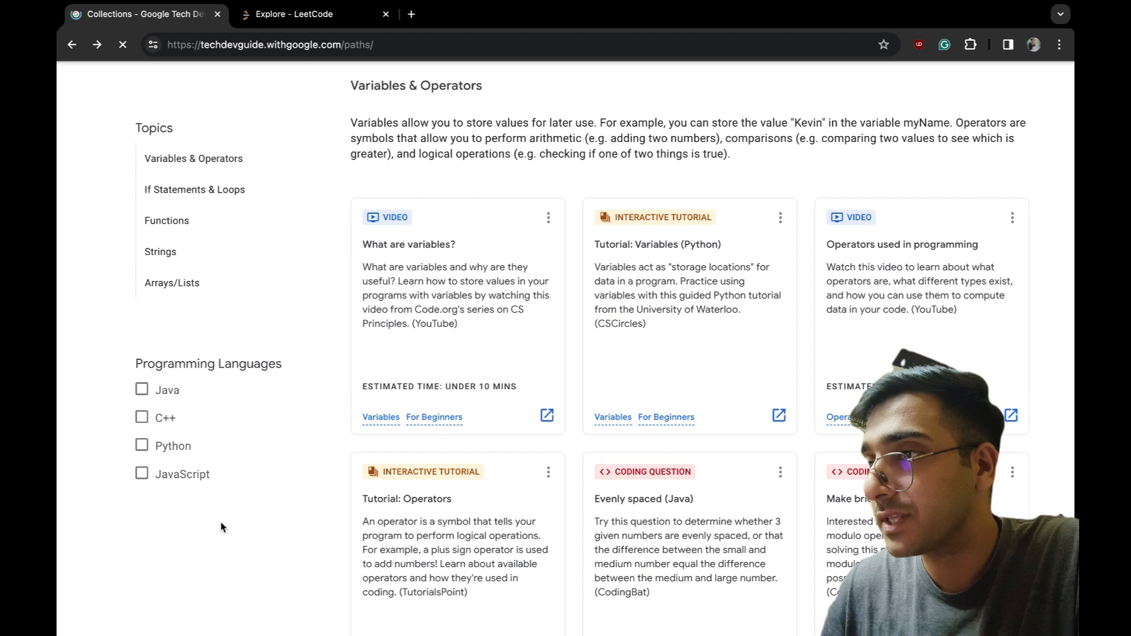
{"action": "left_click", "coordinate": [72, 44]}
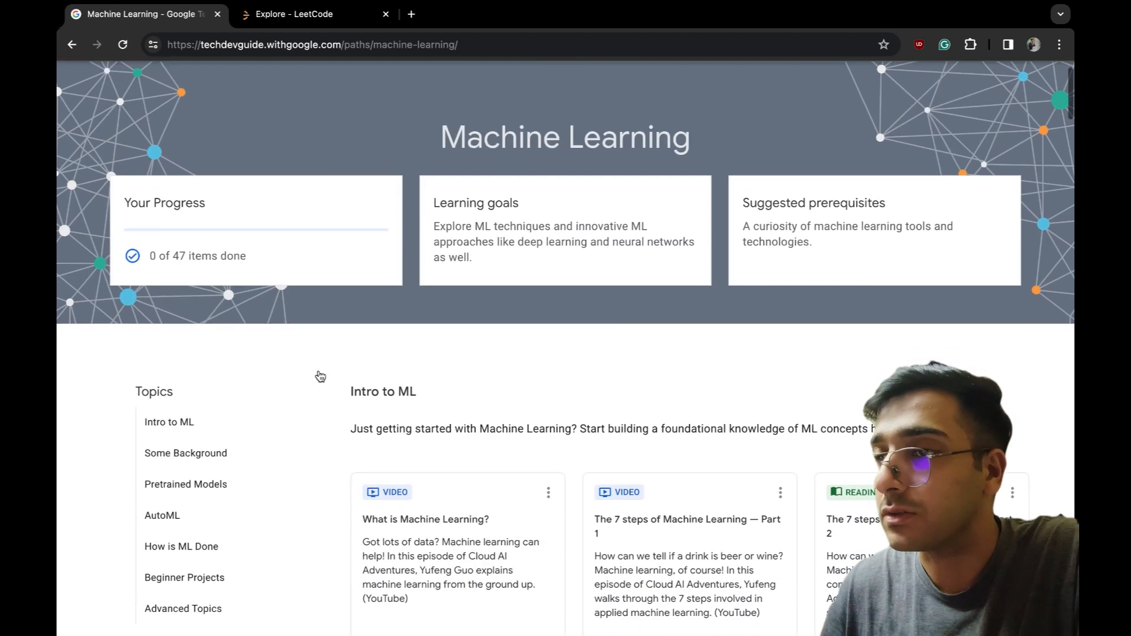
- Browse the Teachable Machine site, then switch back to the Machine Learning collection tab
{"action": "scroll", "scroll_direction": "down", "scroll_amount": 3}
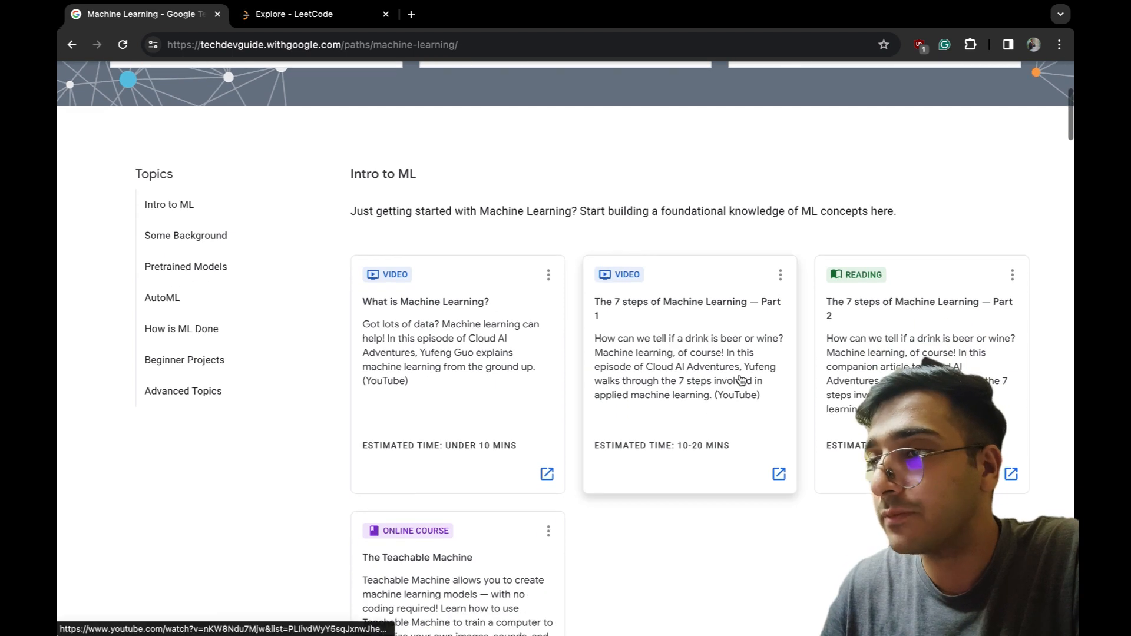
{"action": "scroll", "scroll_direction": "down", "scroll_amount": 3}
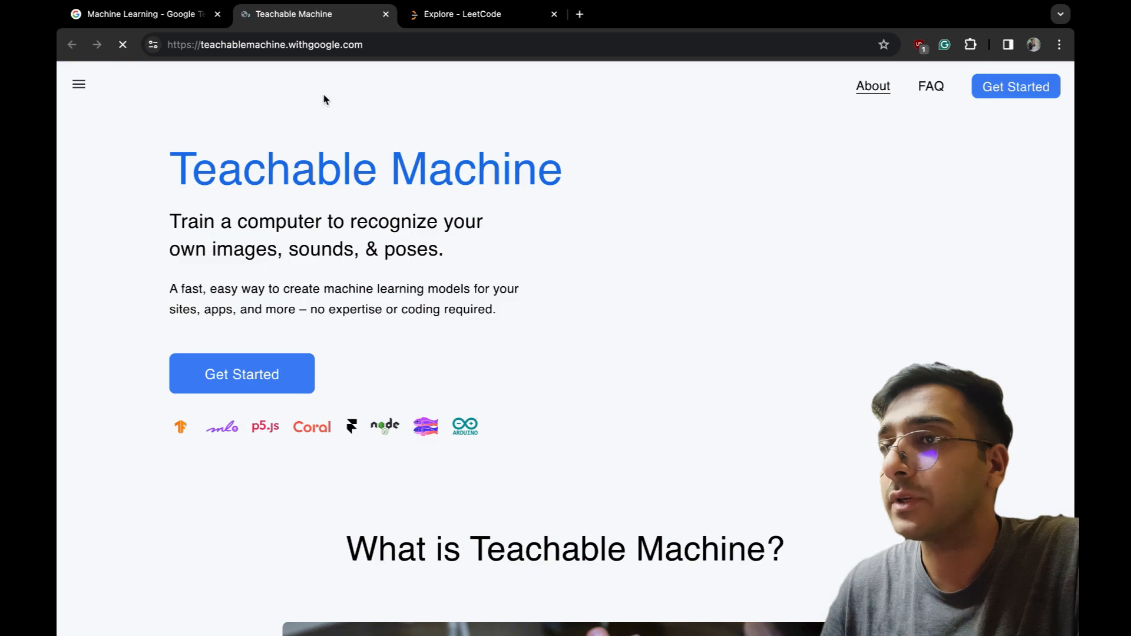
{"action": "scroll", "scroll_direction": "down", "scroll_amount": 3}
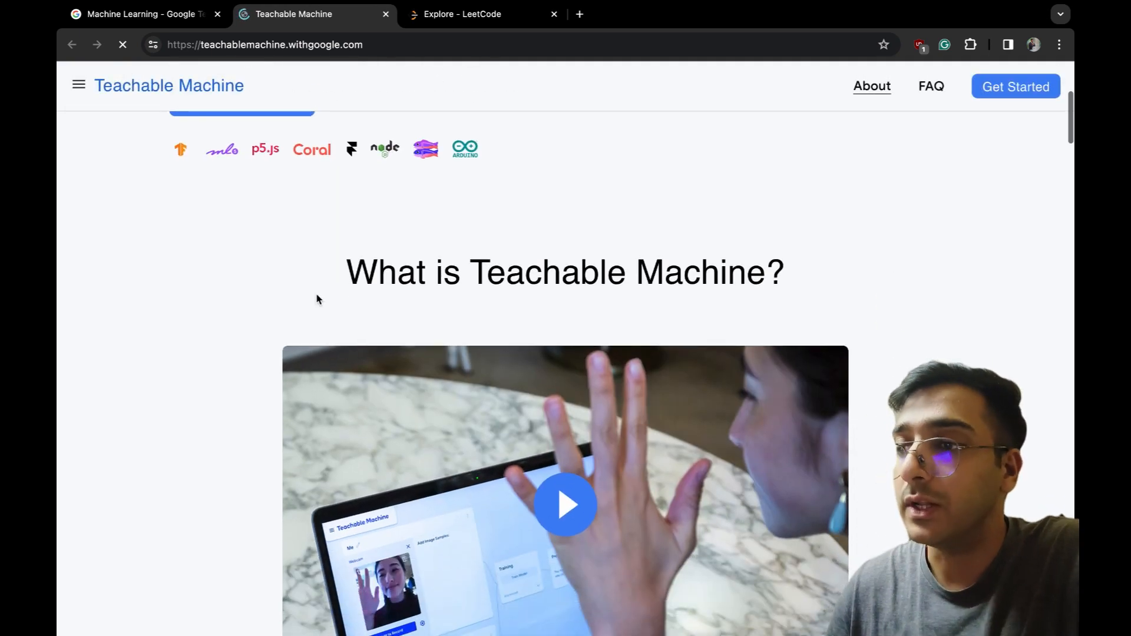
{"action": "left_click", "coordinate": [137, 14]}
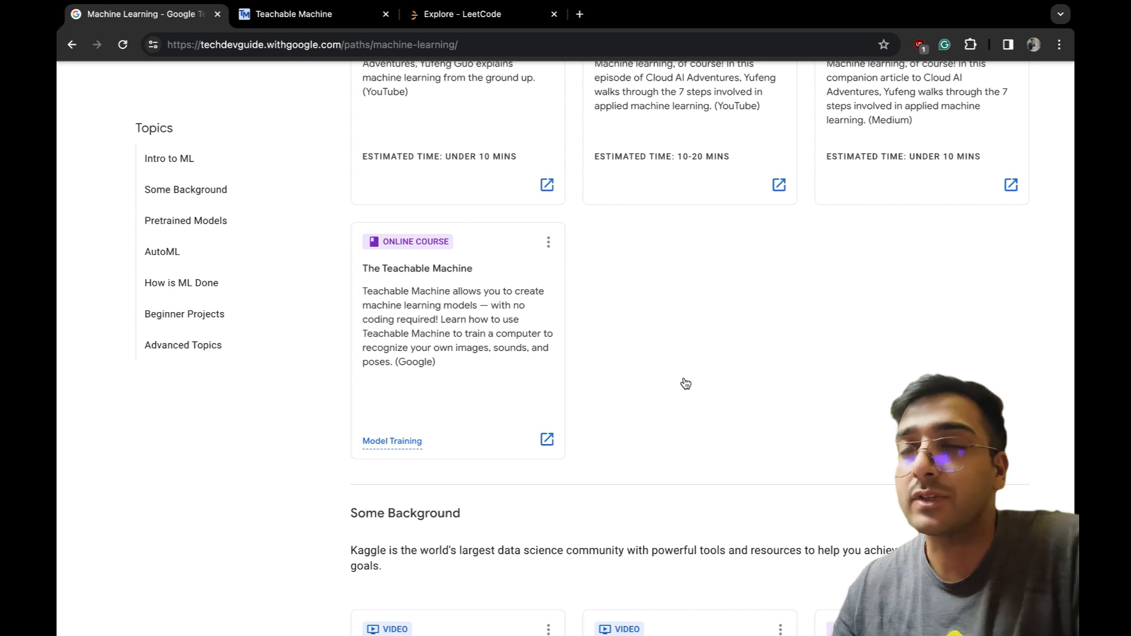
{"action": "scroll", "scroll_direction": "up", "scroll_amount": 3}
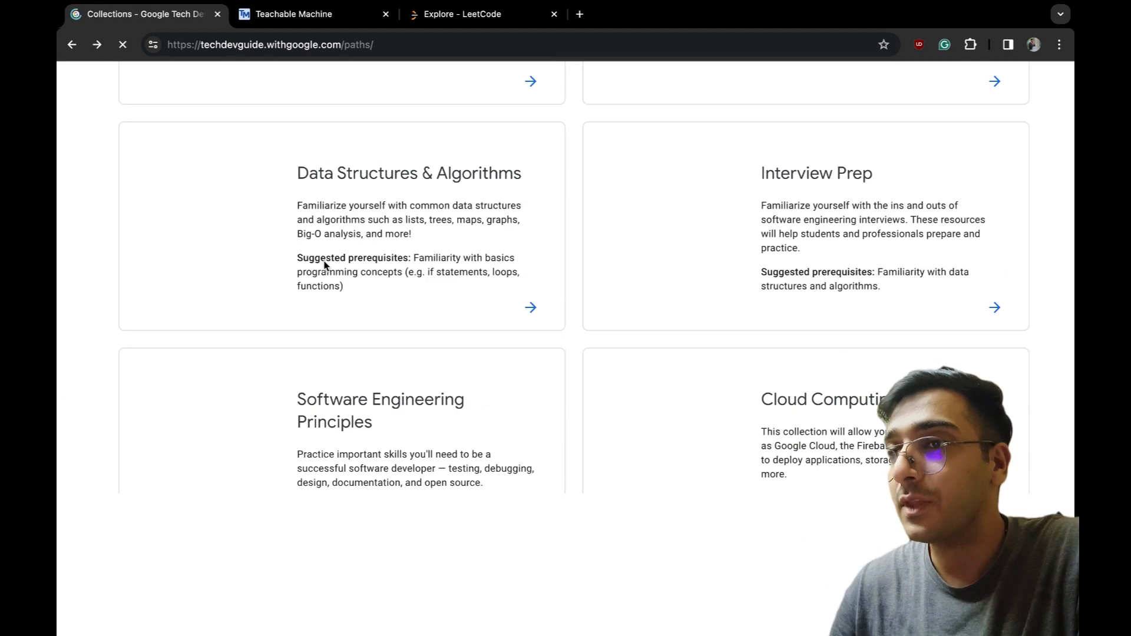
- Scroll the Collections page down to the Machine Learning card and back to the top
{"action": "scroll", "scroll_direction": "down", "scroll_amount": 3}
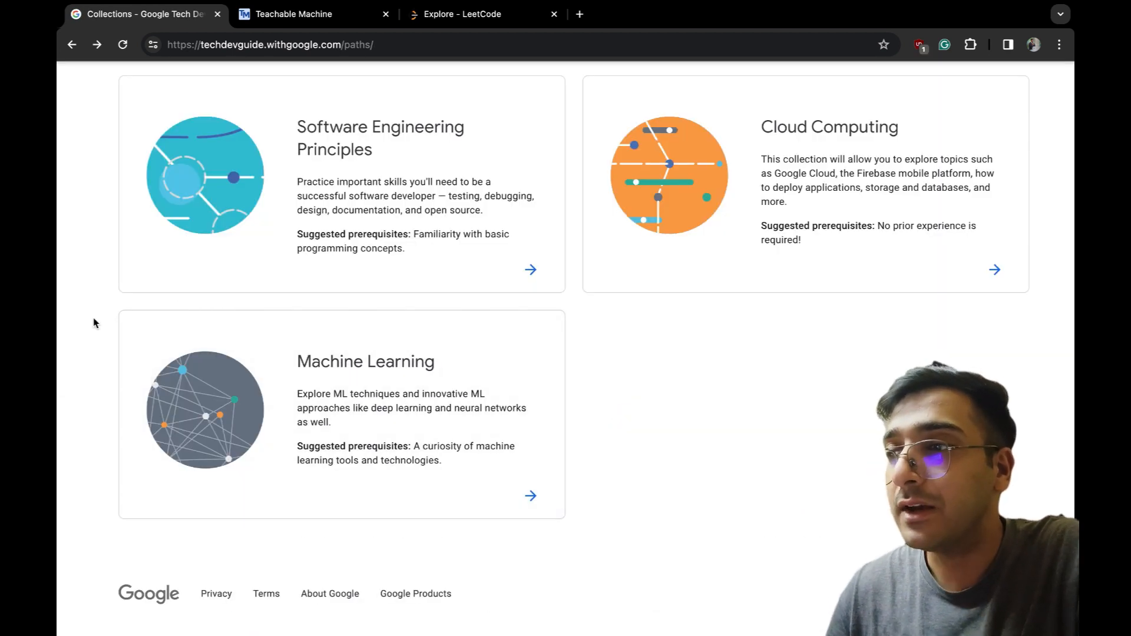
{"action": "scroll", "scroll_direction": "up", "scroll_amount": 3}
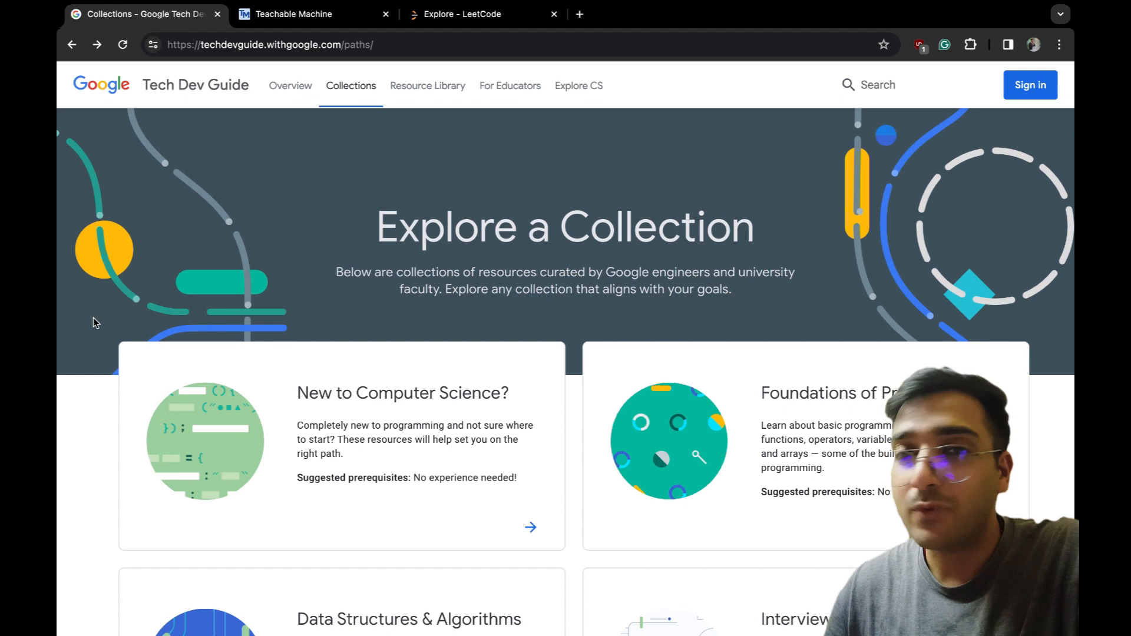
{"action": "scroll", "scroll_direction": "down", "scroll_amount": 3}
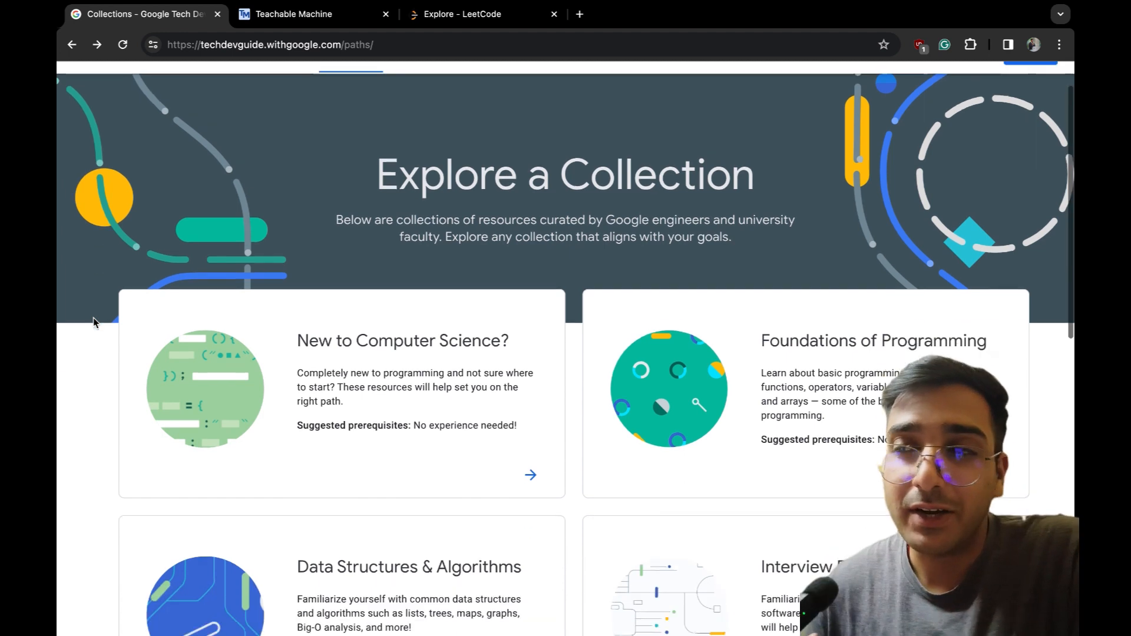
{"action": "scroll", "scroll_direction": "down", "scroll_amount": 3}
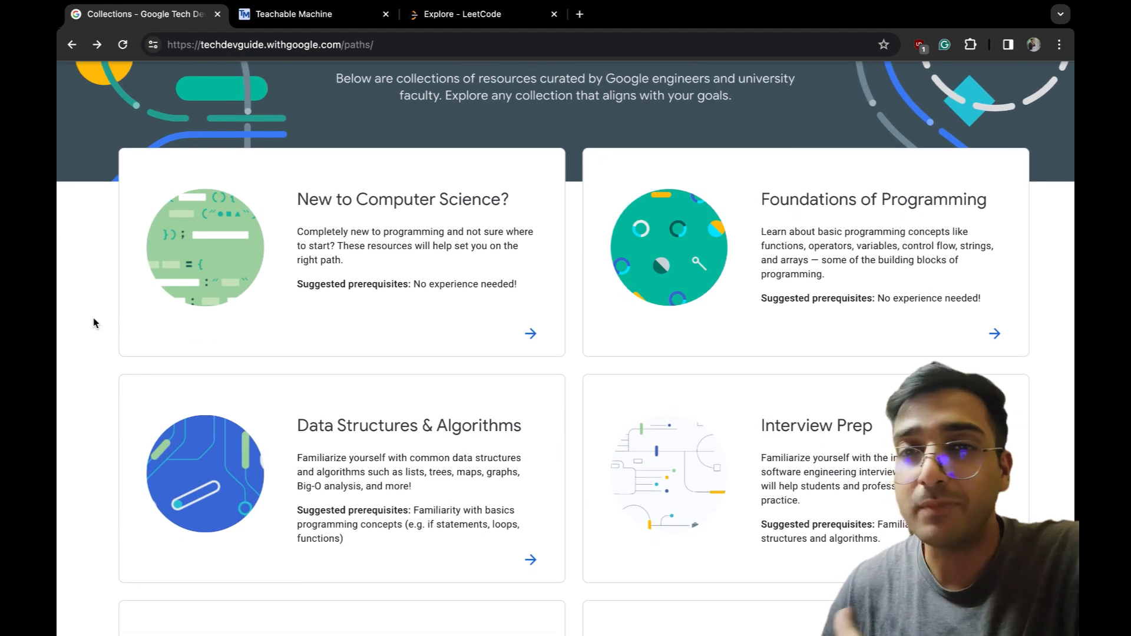
{"action": "scroll", "scroll_direction": "down", "scroll_amount": 3}
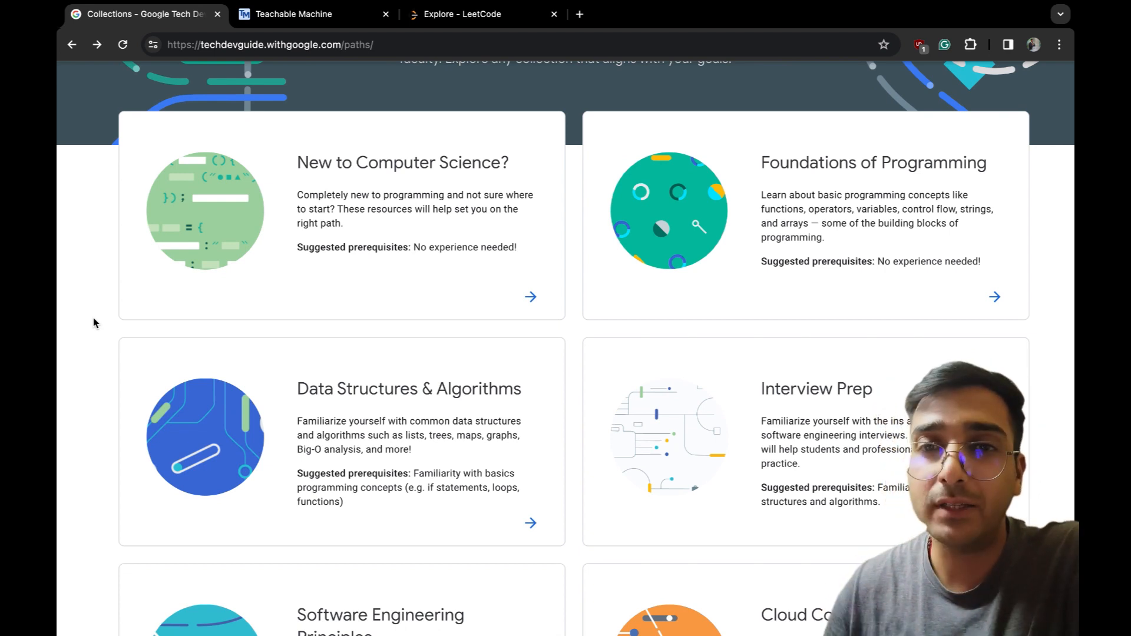
{"action": "scroll", "scroll_direction": "up", "scroll_amount": 3}
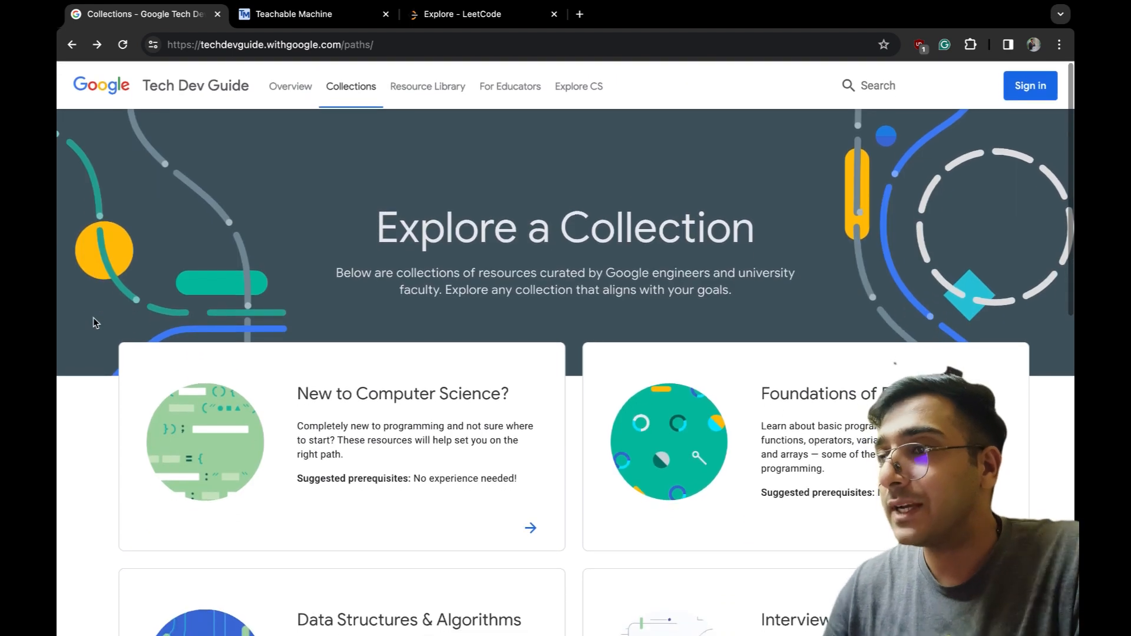